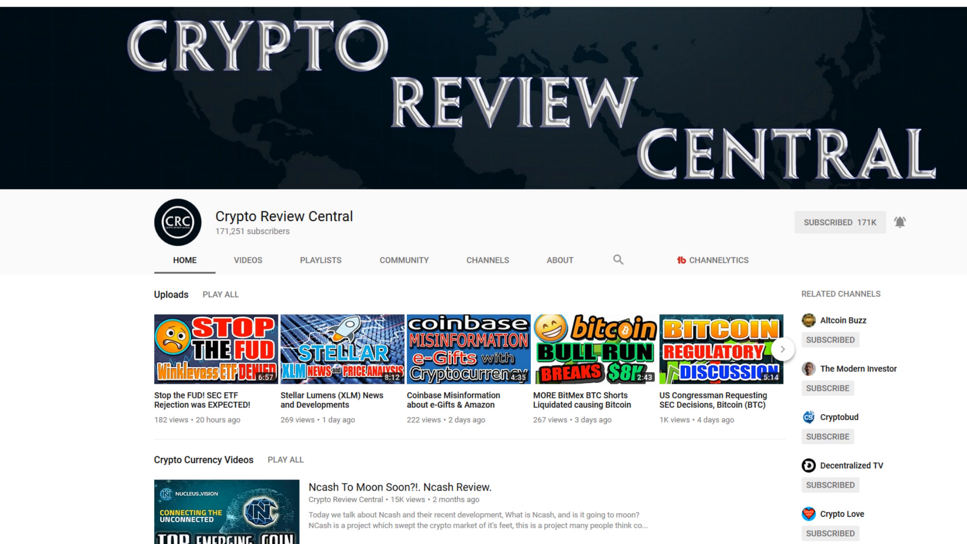
scroll(down, 3)
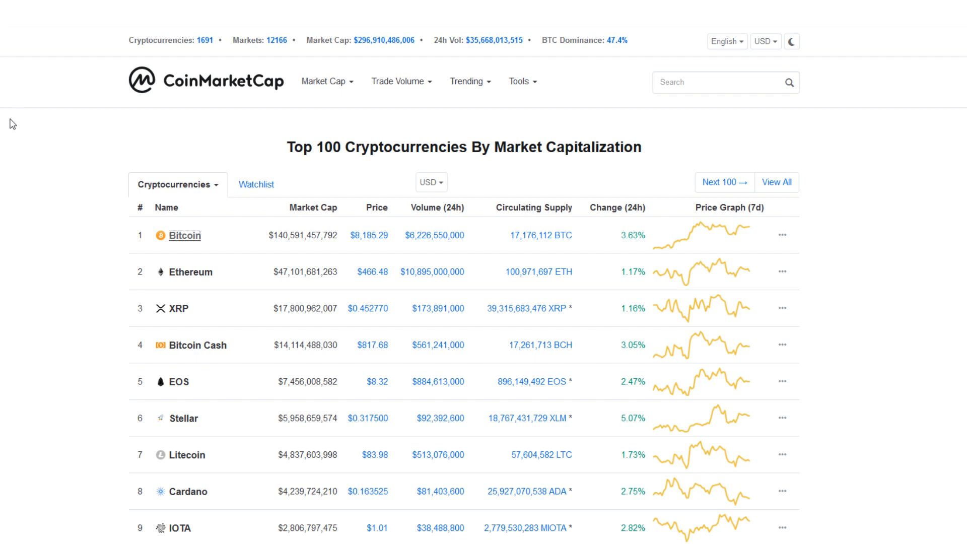
mouse_move(30, 150)
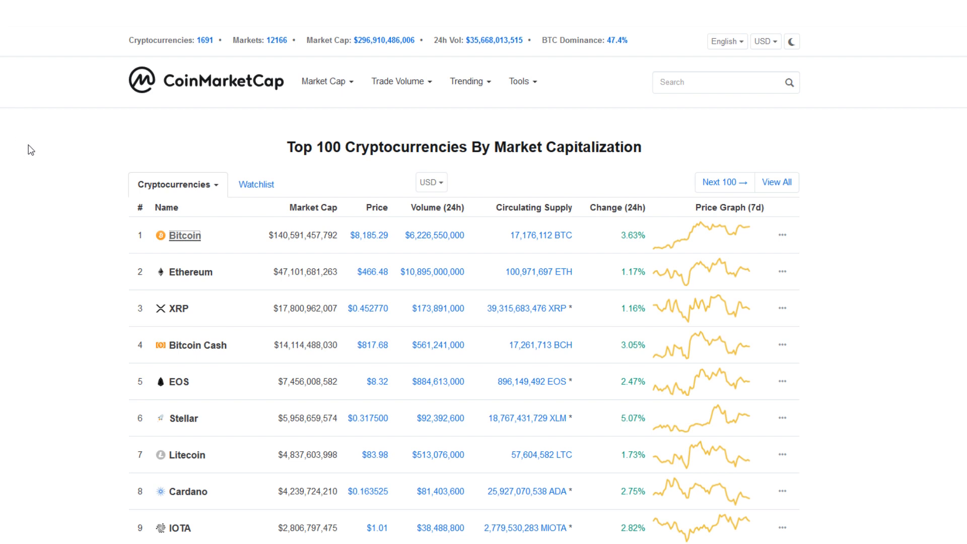
mouse_move(36, 164)
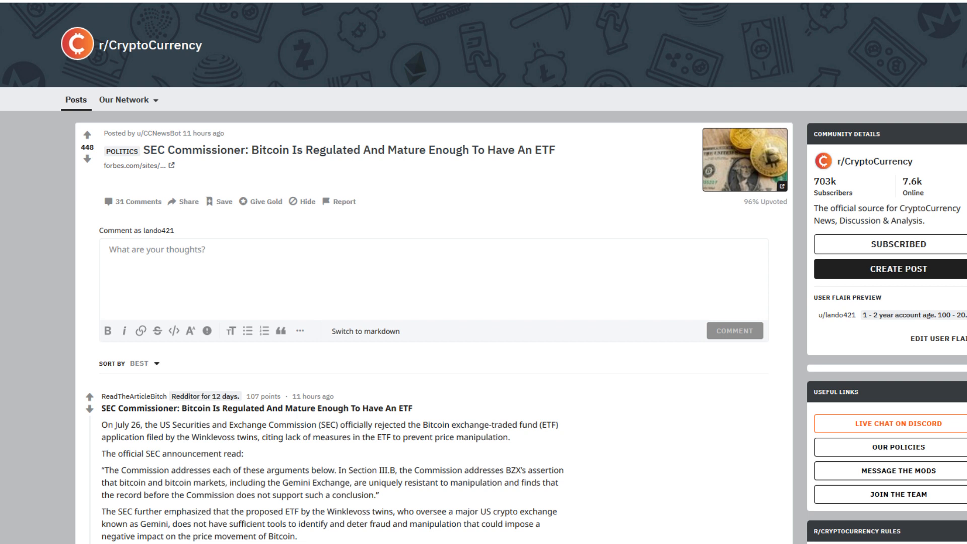
scroll(down, 3)
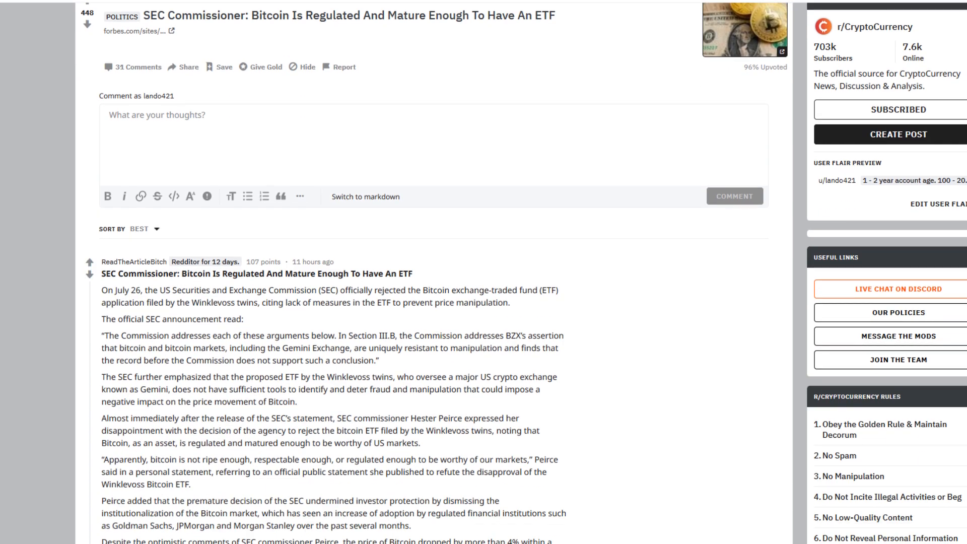
scroll(down, 3)
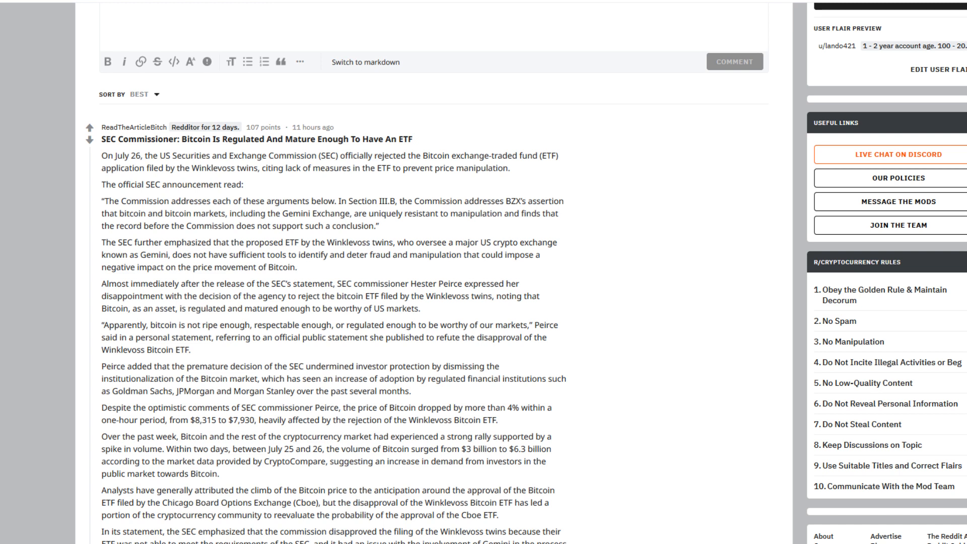
scroll(down, 3)
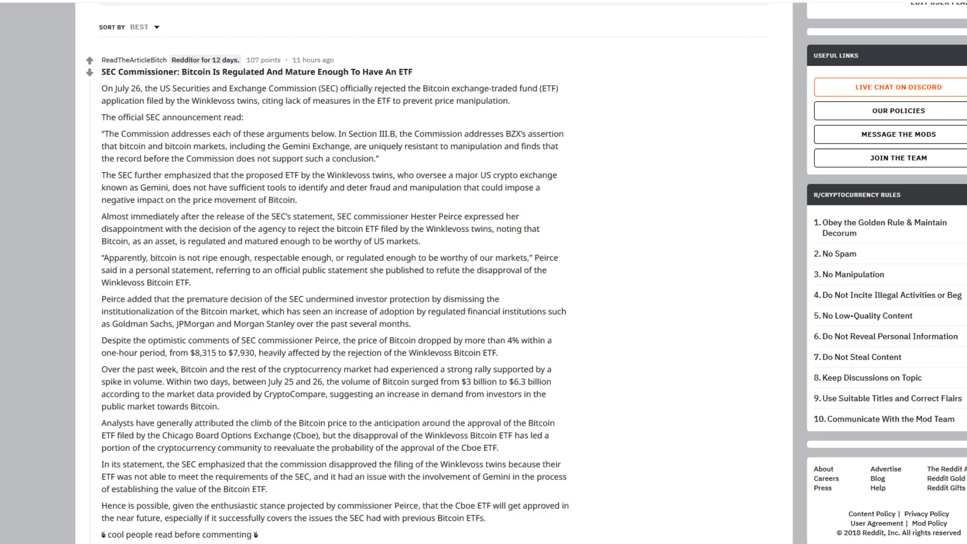
scroll(down, 3)
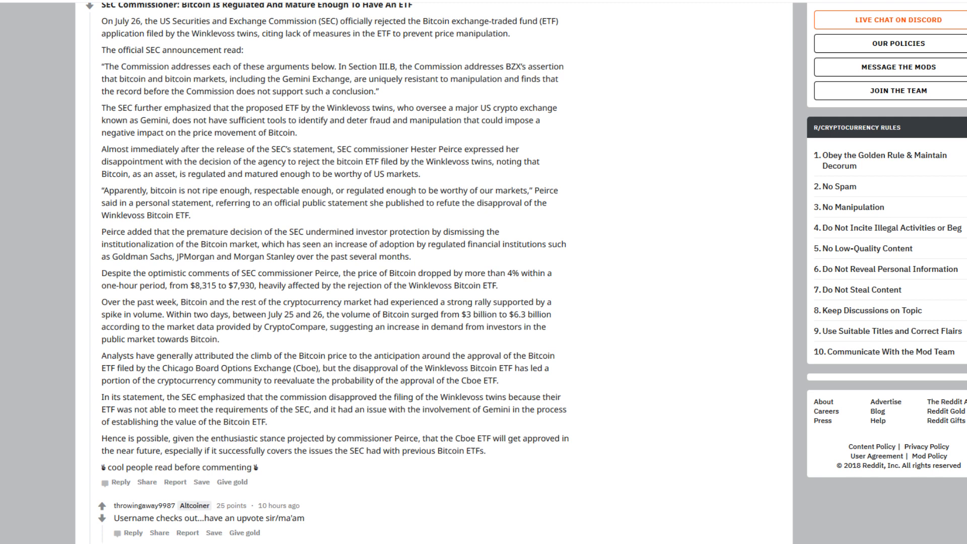
scroll(down, 3)
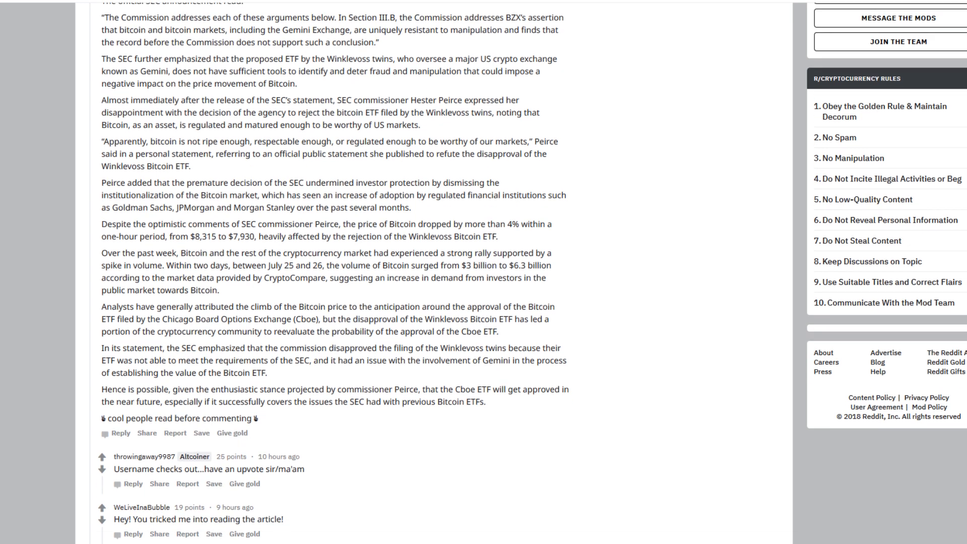
scroll(down, 3)
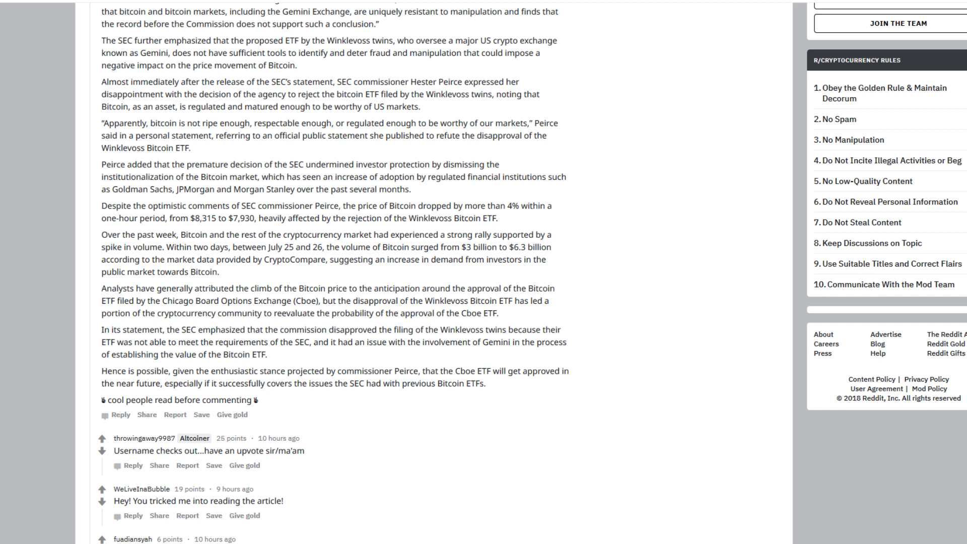
scroll(down, 3)
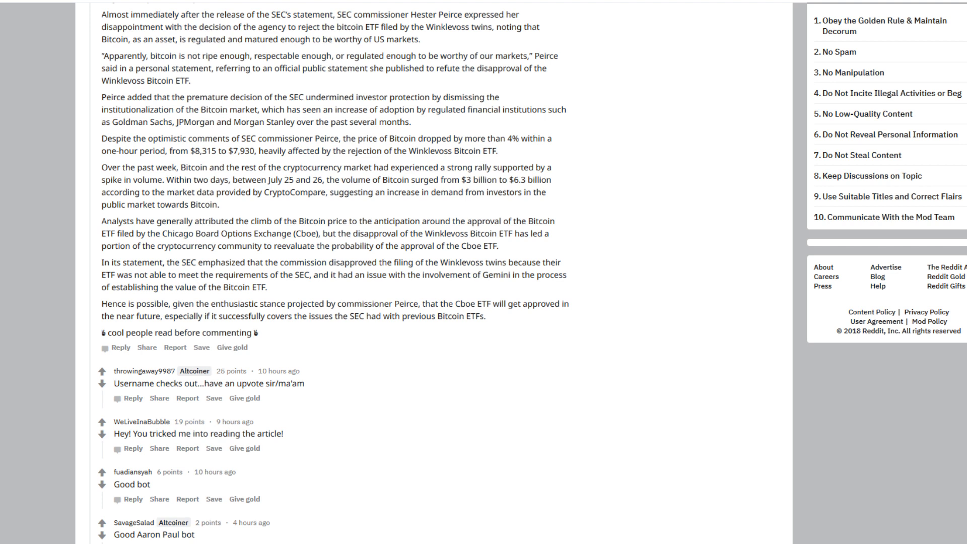
scroll(down, 3)
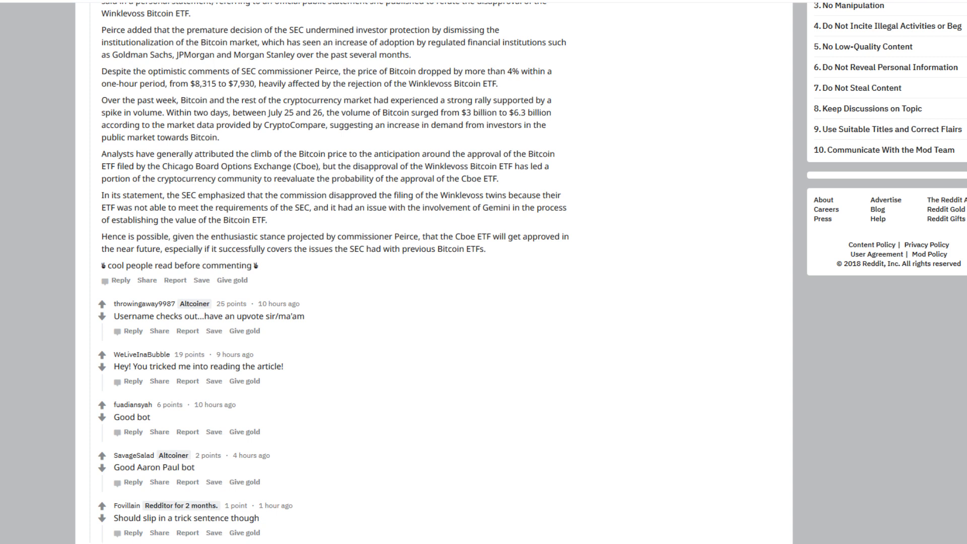
scroll(down, 3)
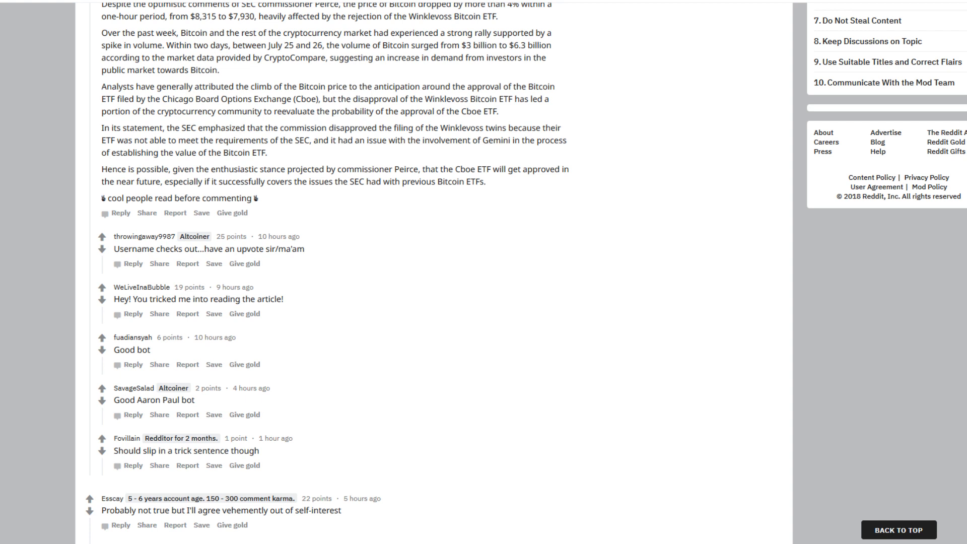
scroll(down, 3)
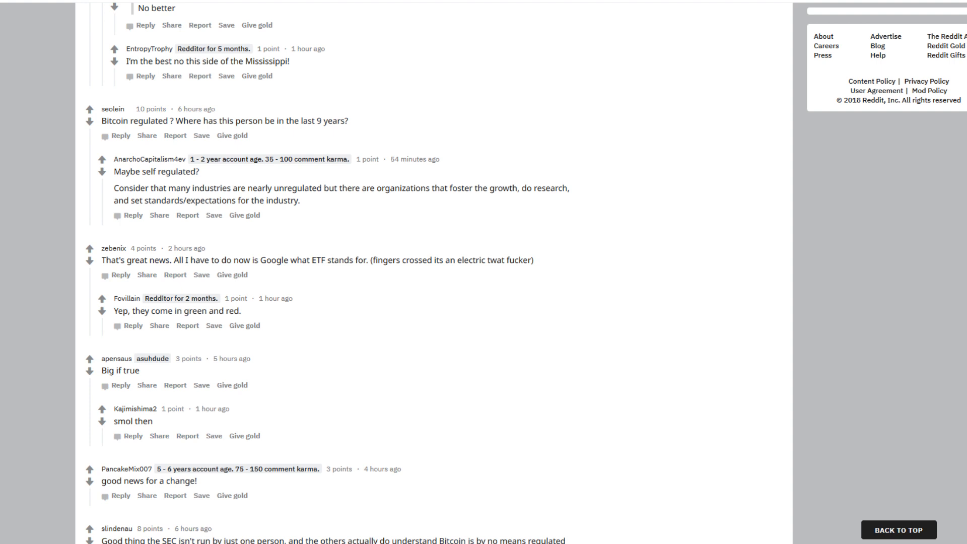
scroll(down, 3)
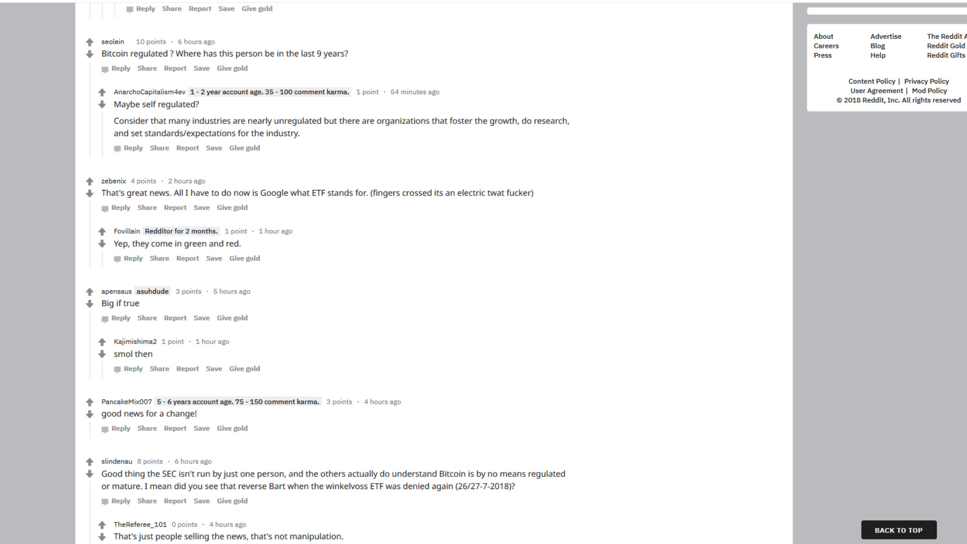
scroll(down, 3)
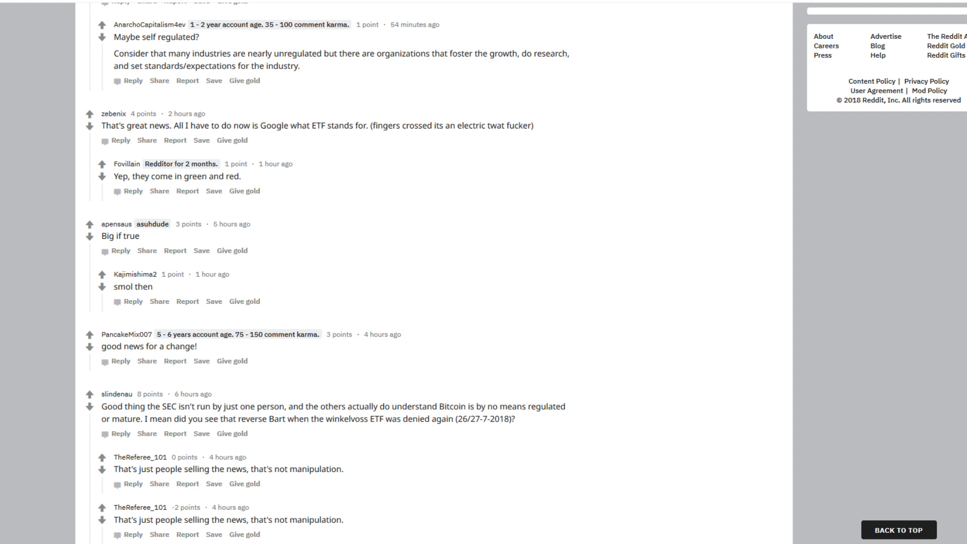
mouse_move(212, 274)
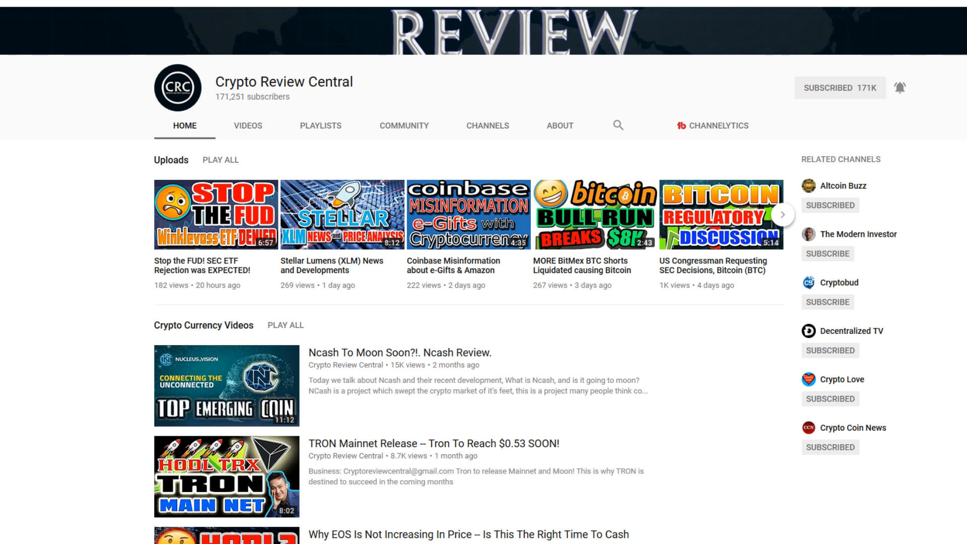
scroll(up, 3)
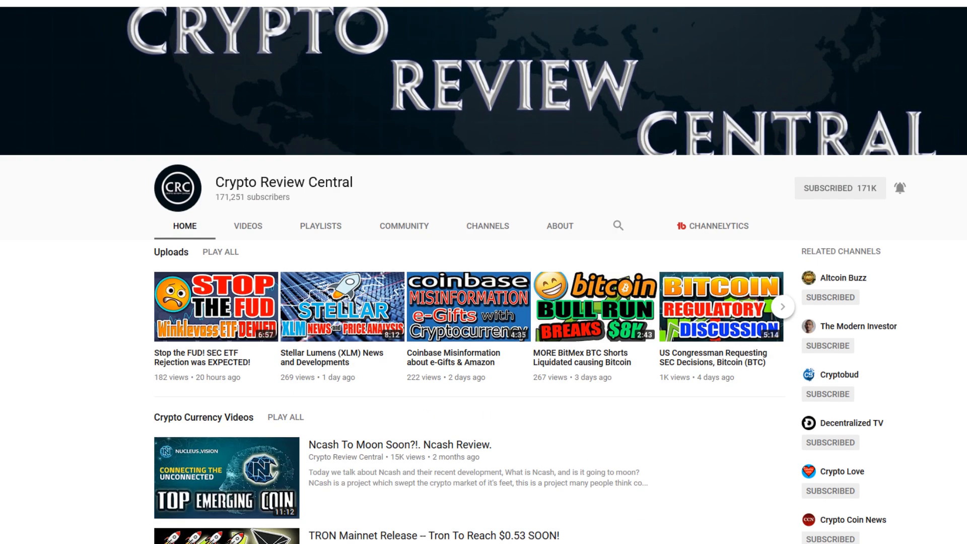
scroll(down, 3)
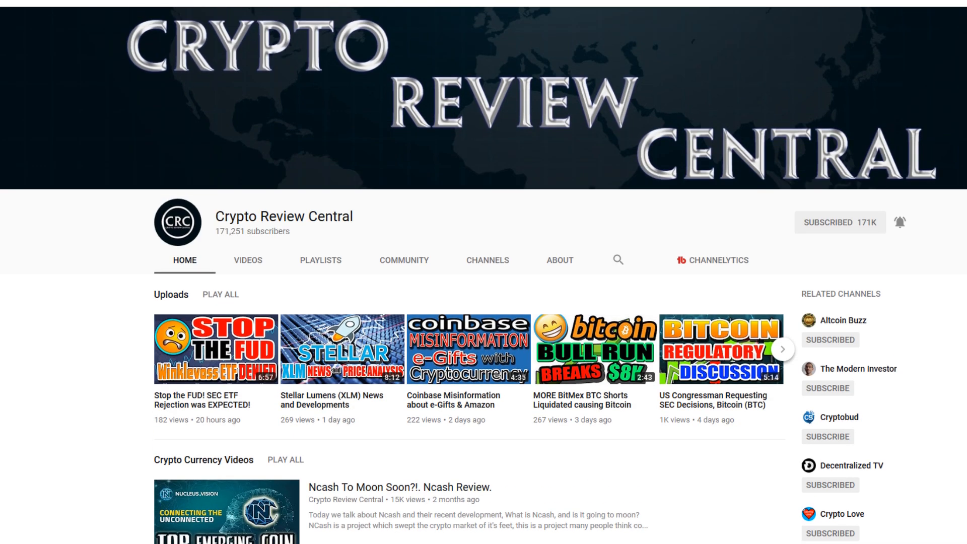